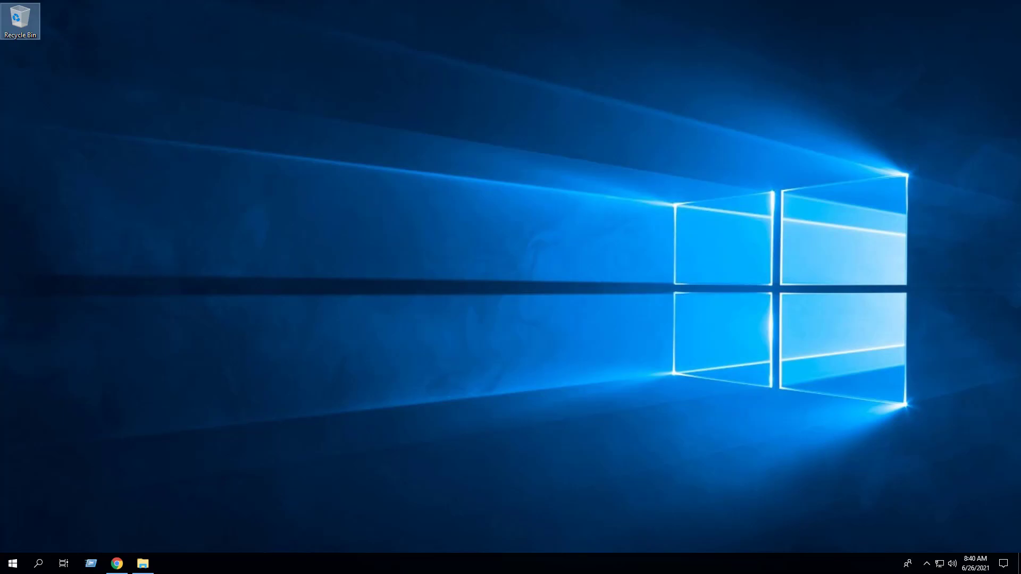
Download vlc-3.0.16-win64.exe from the VideoLAN win64 folder and show it in Downloads
click(116, 563)
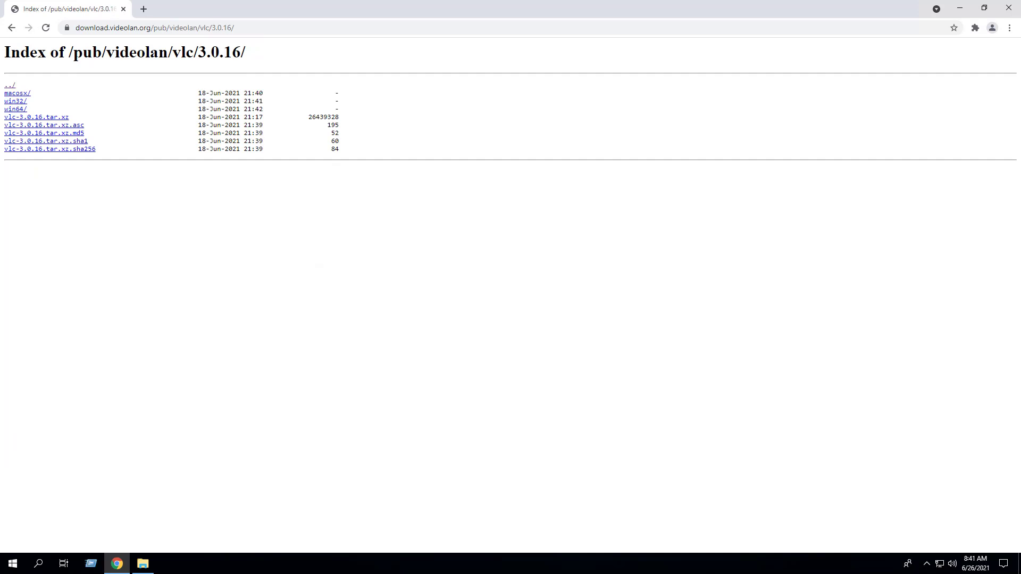
click(15, 109)
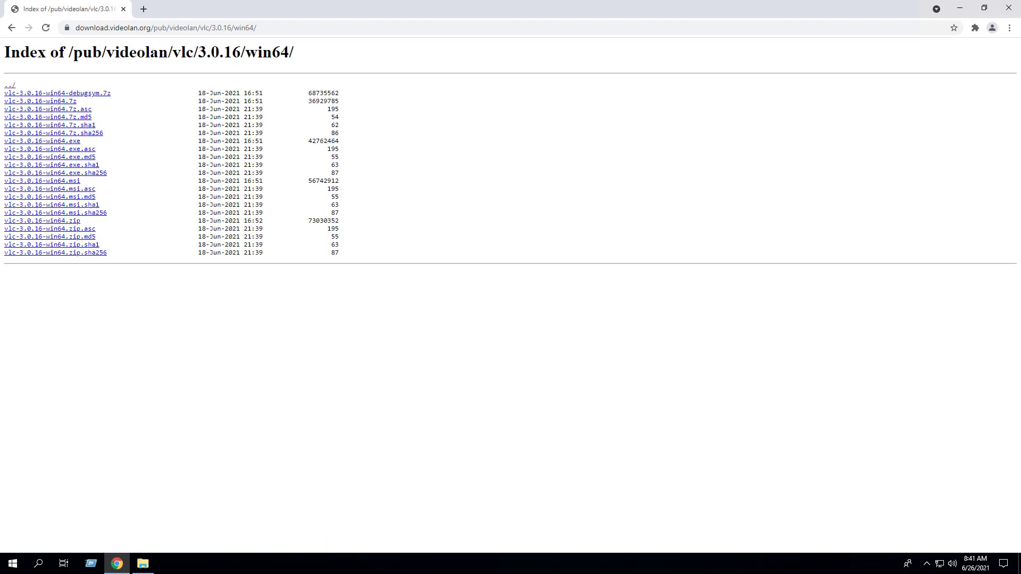
mouse_move(41, 140)
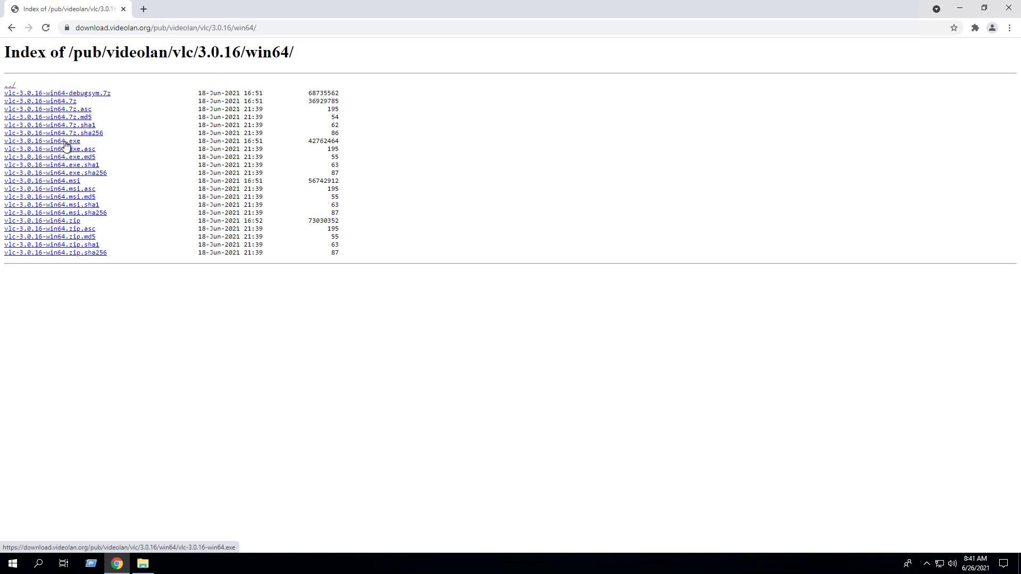
click(41, 140)
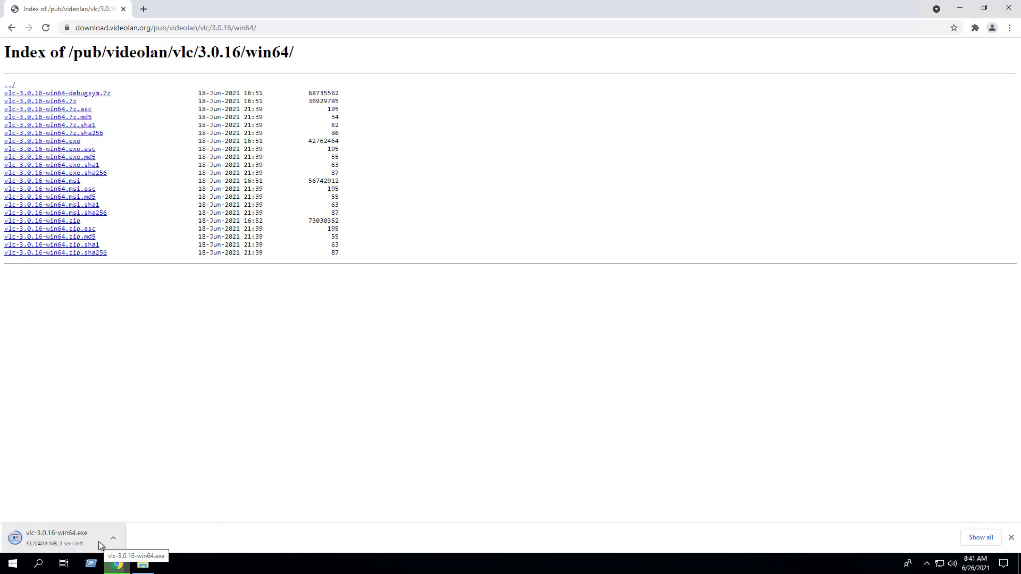
click(142, 563)
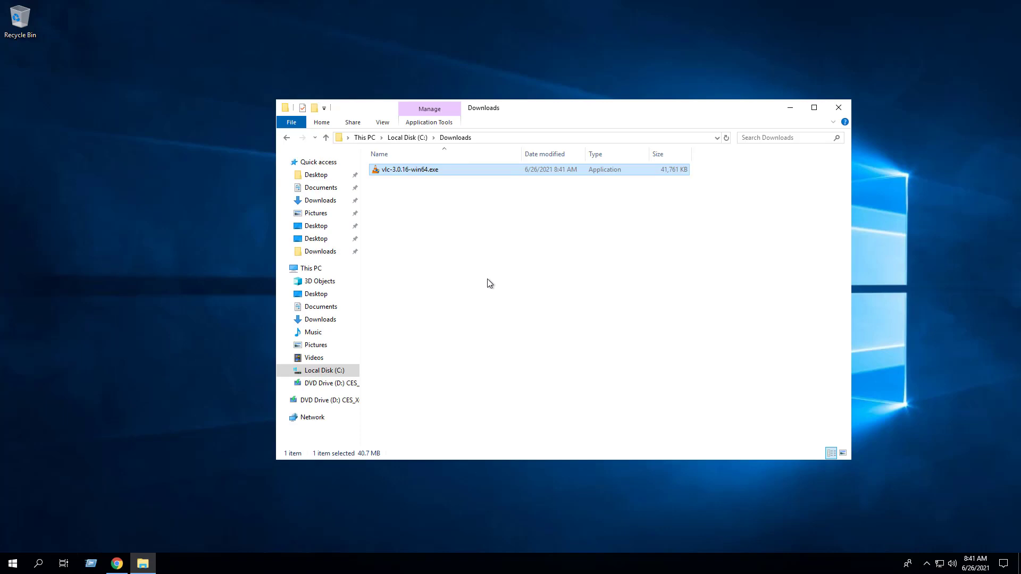
Search 'cmd' in Start and run Command Prompt as administrator
text(cmd)
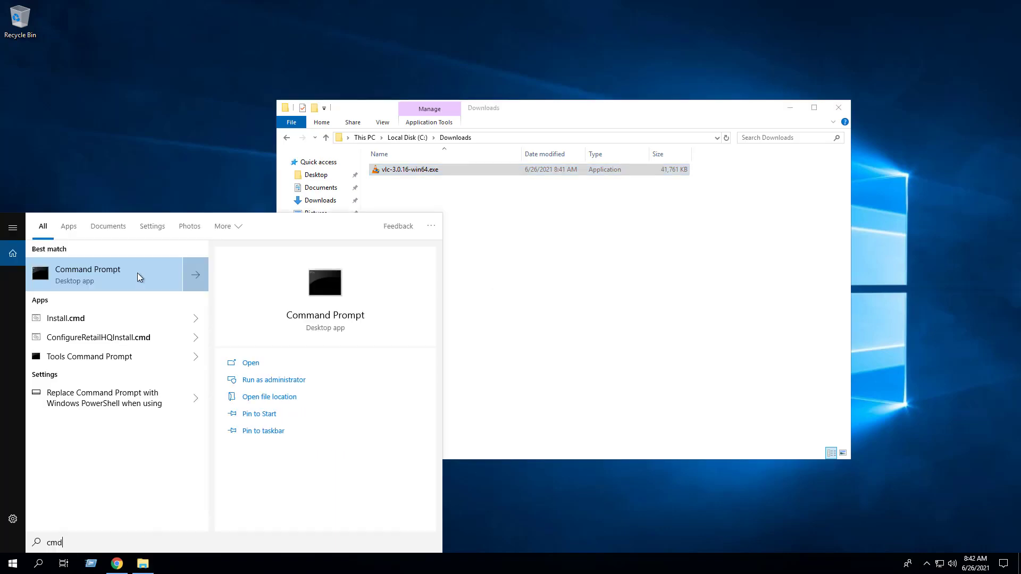
right_click(88, 274)
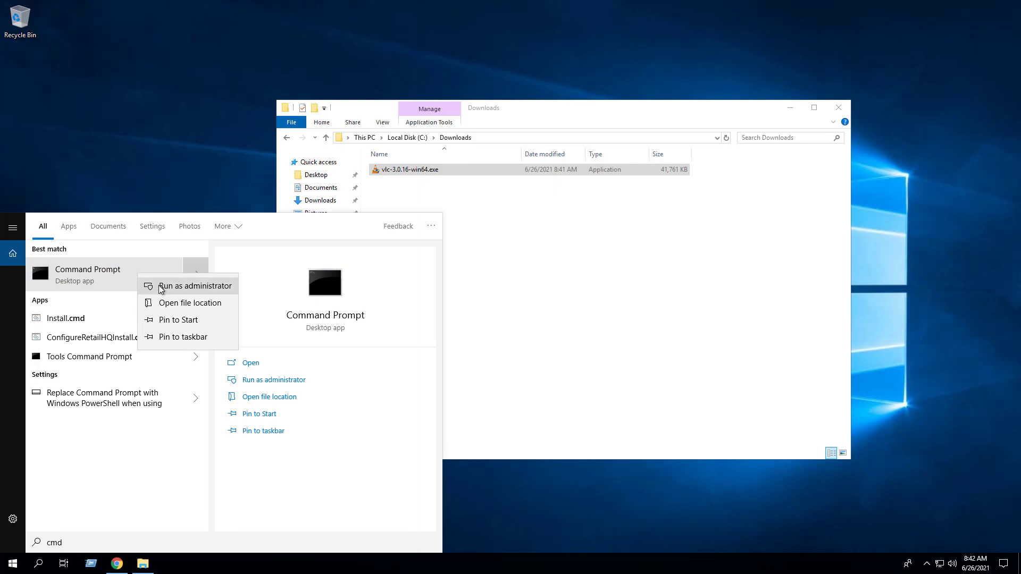
click(194, 286)
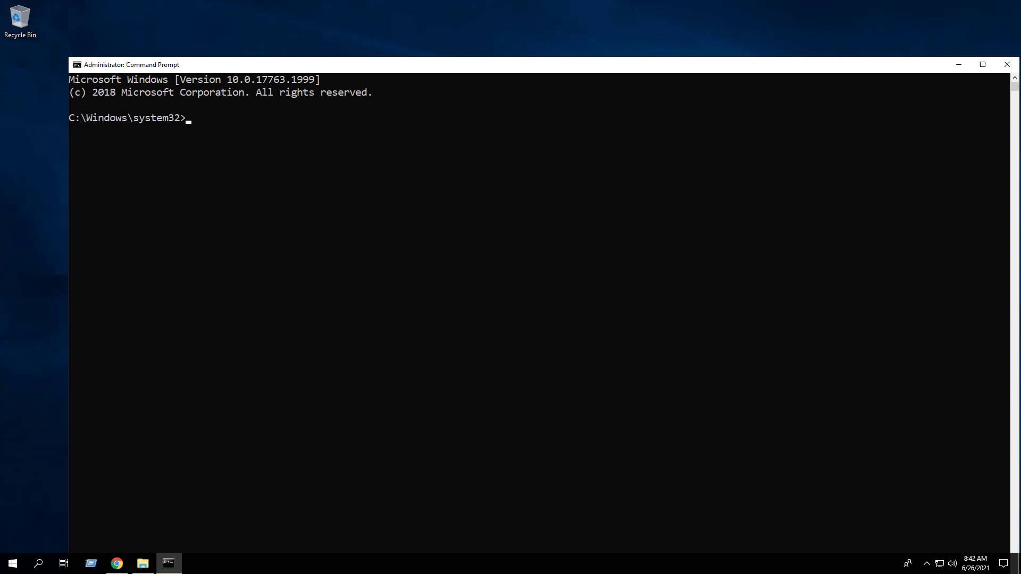
Run 'vlc-3.0.16-win64.exe /S' from C:\Downloads to install VLC silently
text(cd C:\Downloads)
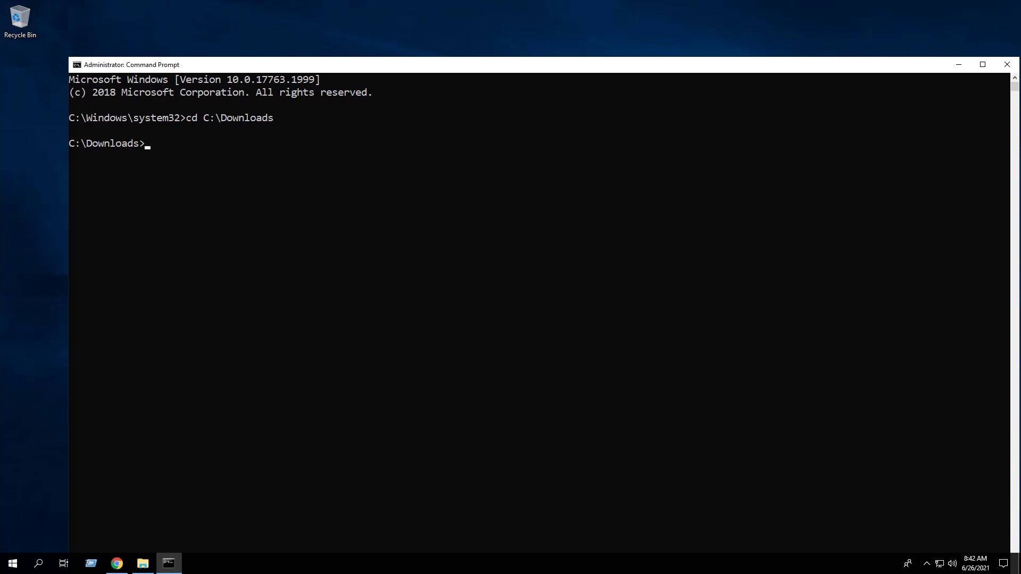
text(vlc-3.0.16-win64.exe /S)
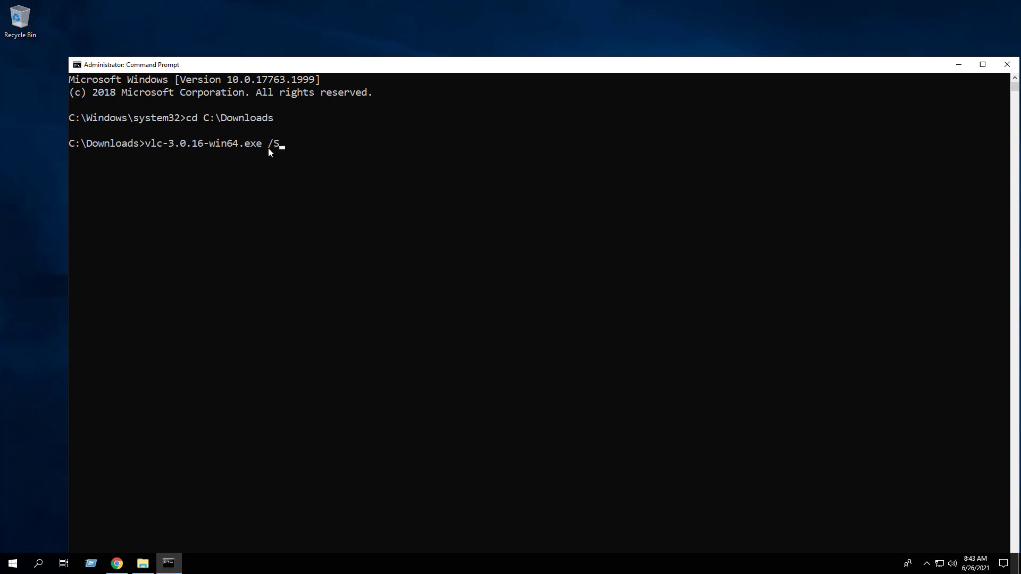
mouse_move(274, 152)
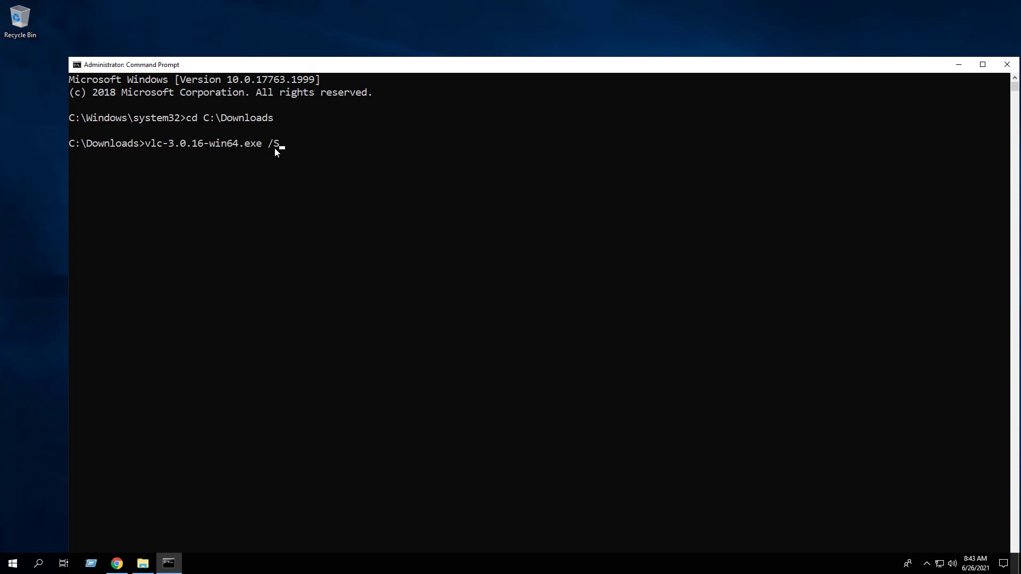
key(enter)
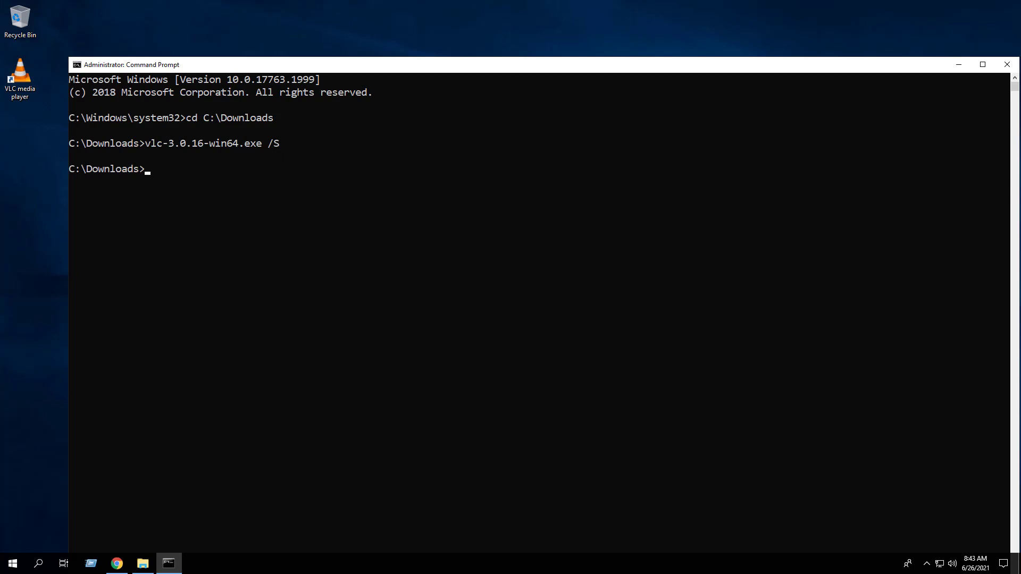
click(11, 563)
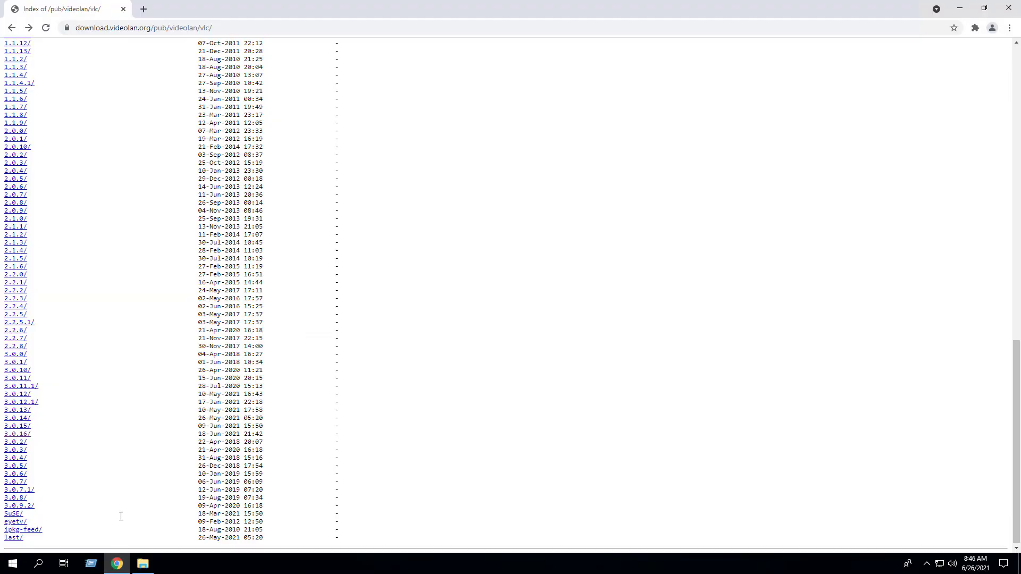
Browse to 3.0.16/win64 and download vlc-3.0.16-win64.msi
click(15, 434)
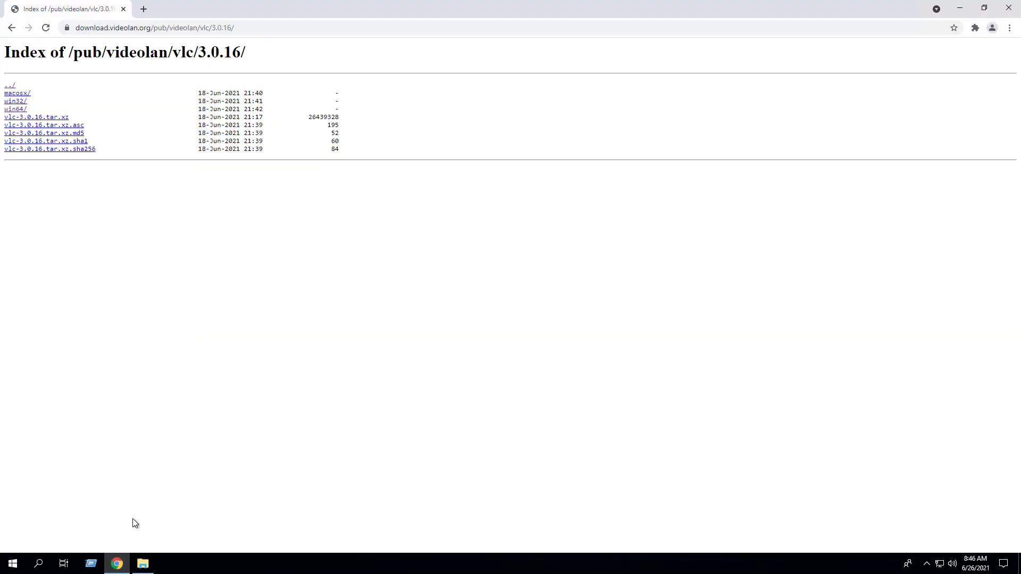
mouse_move(128, 355)
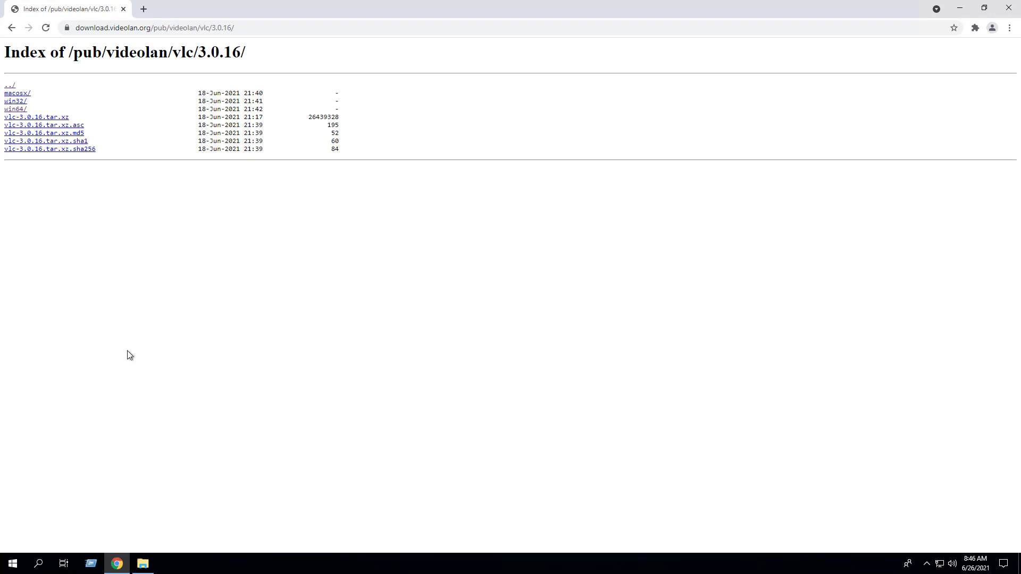
click(15, 108)
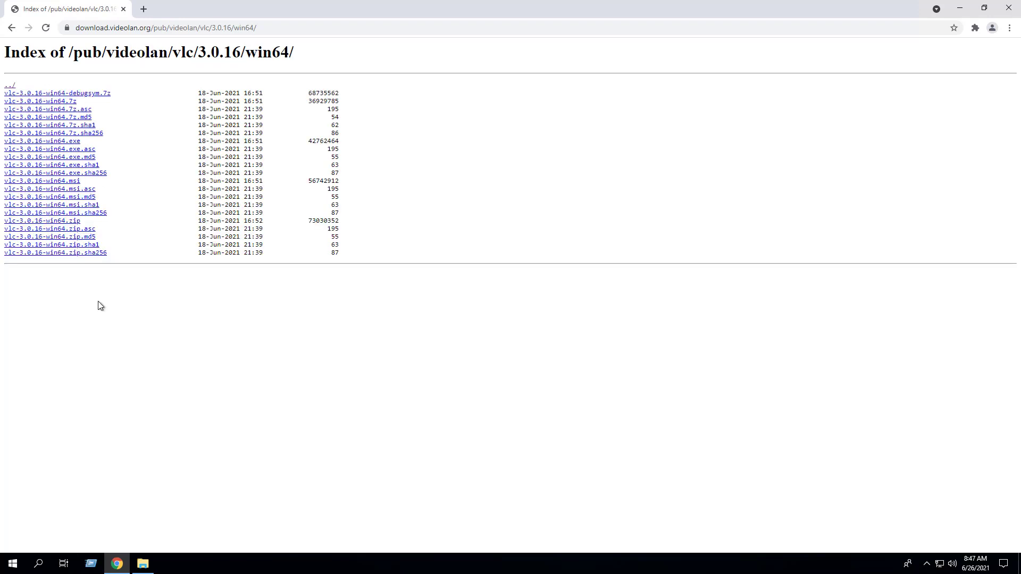
click(43, 180)
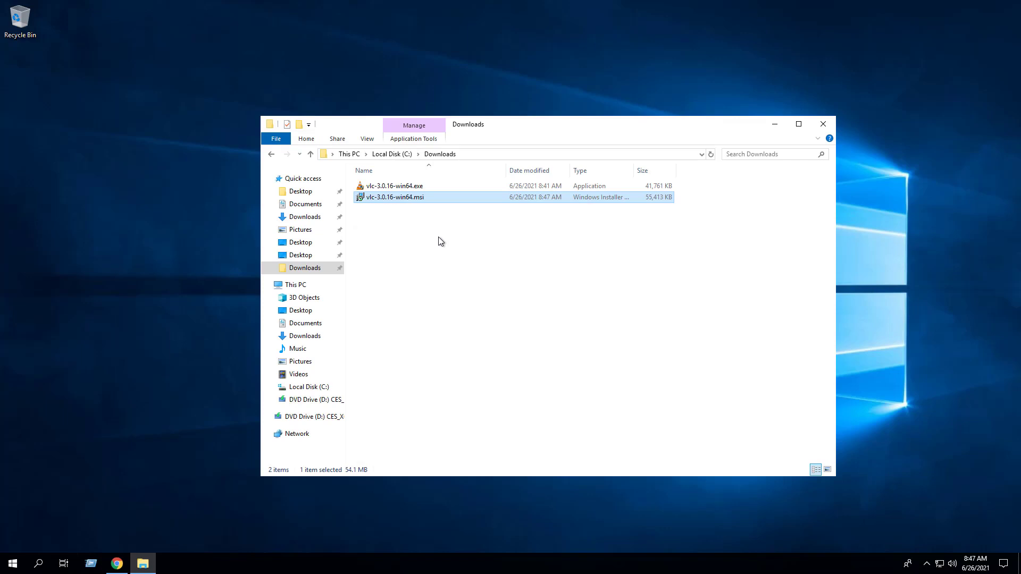
Search 'cmd' in Start to open an administrator Command Prompt
text(cmd)
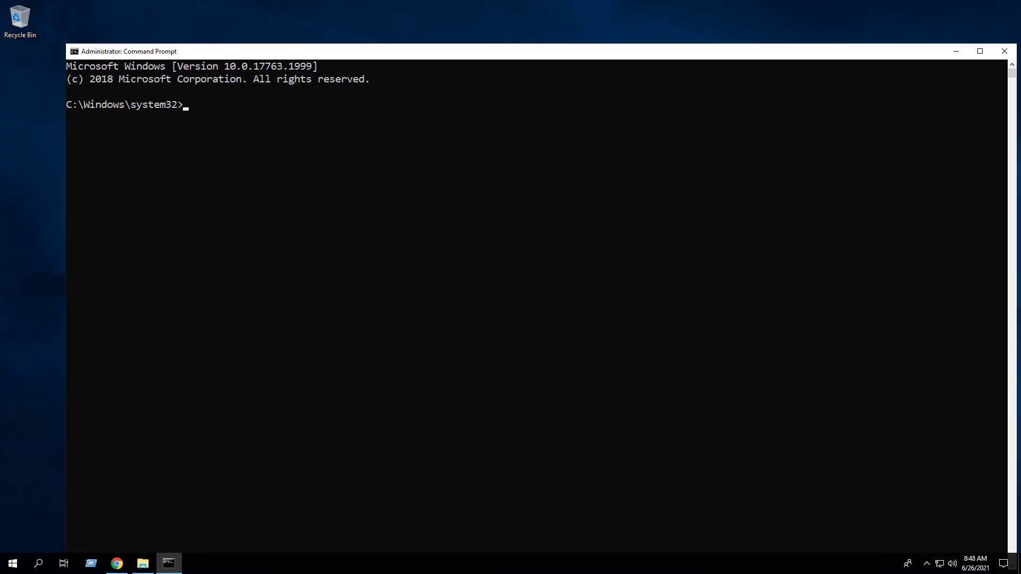
From C:\Downloads run 'MsiExec.exe /i vlc-3.0.16-win64.msi /qn /L*v' logging to VLC-Install.log
text(cd C:\Downloads)
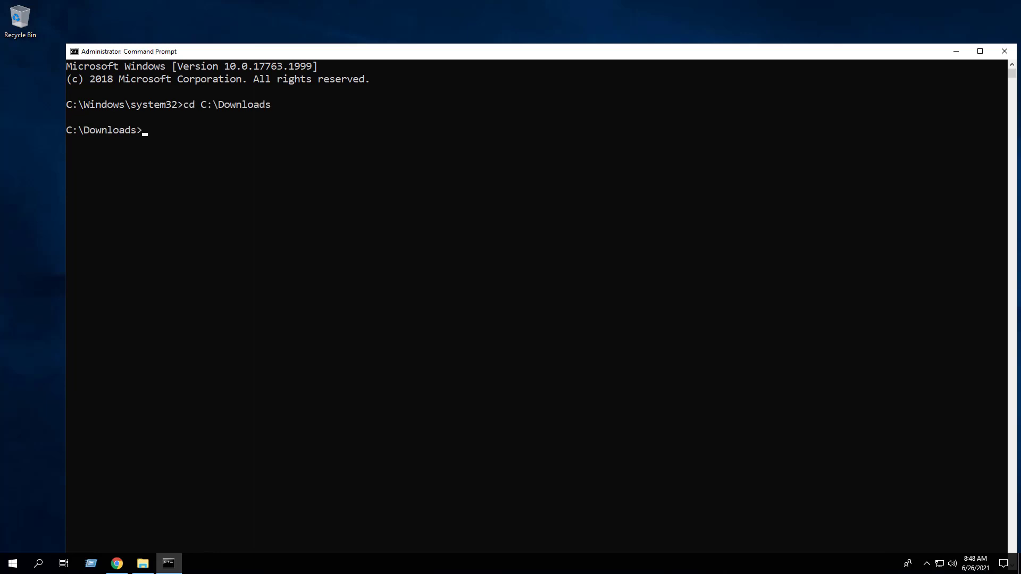
text(MsiExec.exe /i vlc-3.0.16-win64.msi /qn)
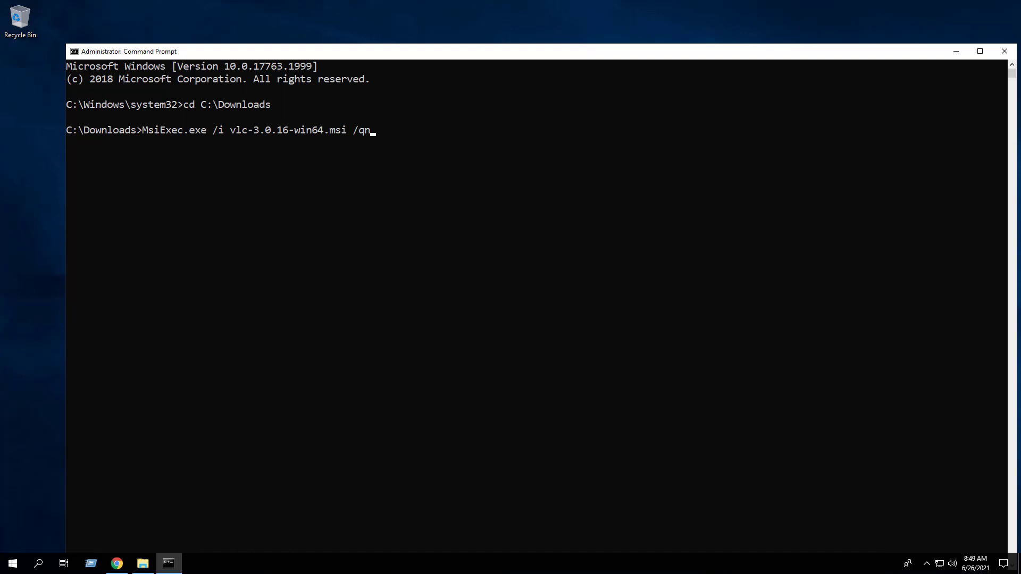
mouse_move(345, 142)
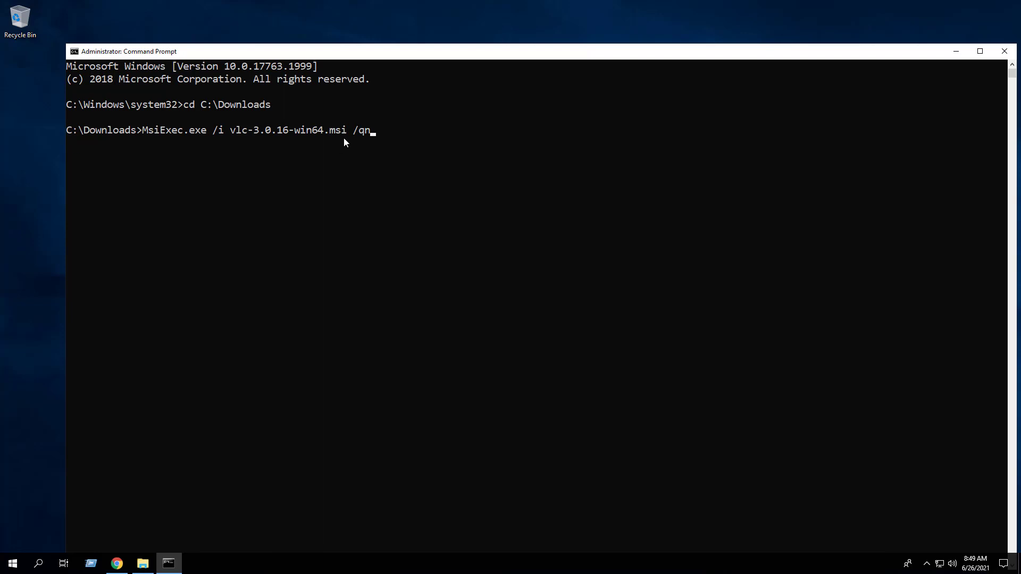
mouse_move(310, 146)
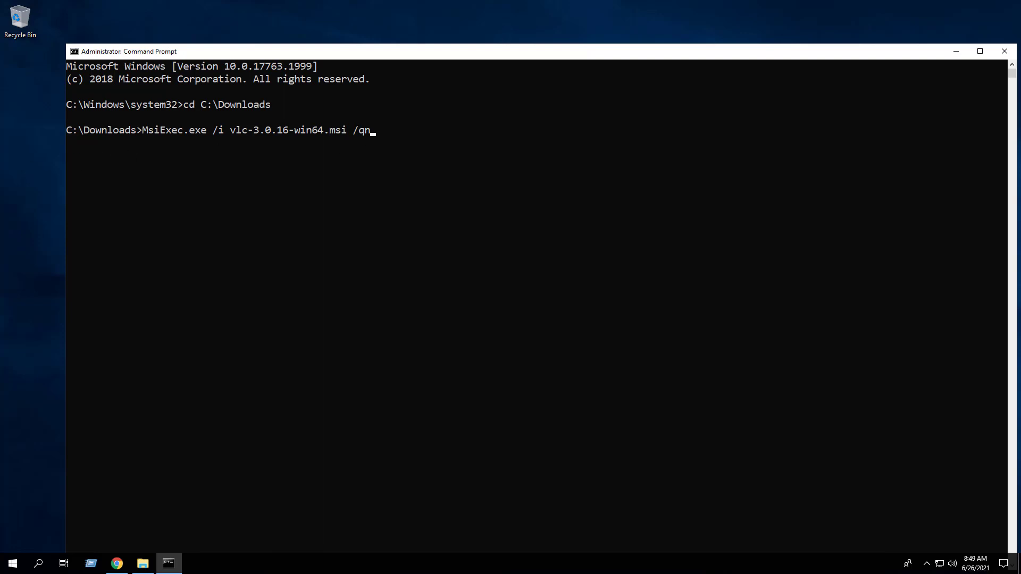
text(/L*v "C:\Windows\Temp\VLC-Install.log")
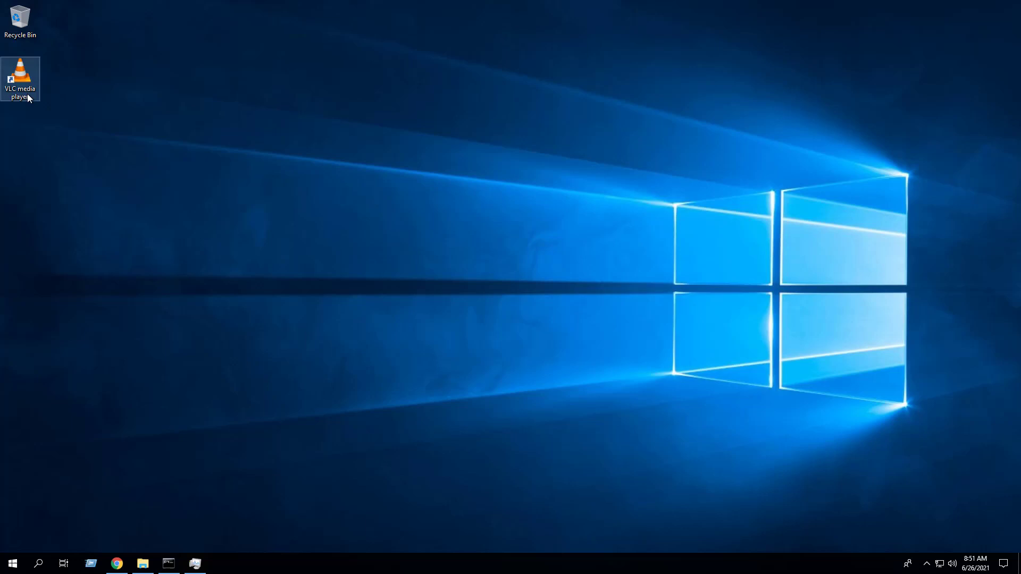
Launch VLC media player from its new shortcut
click(12, 563)
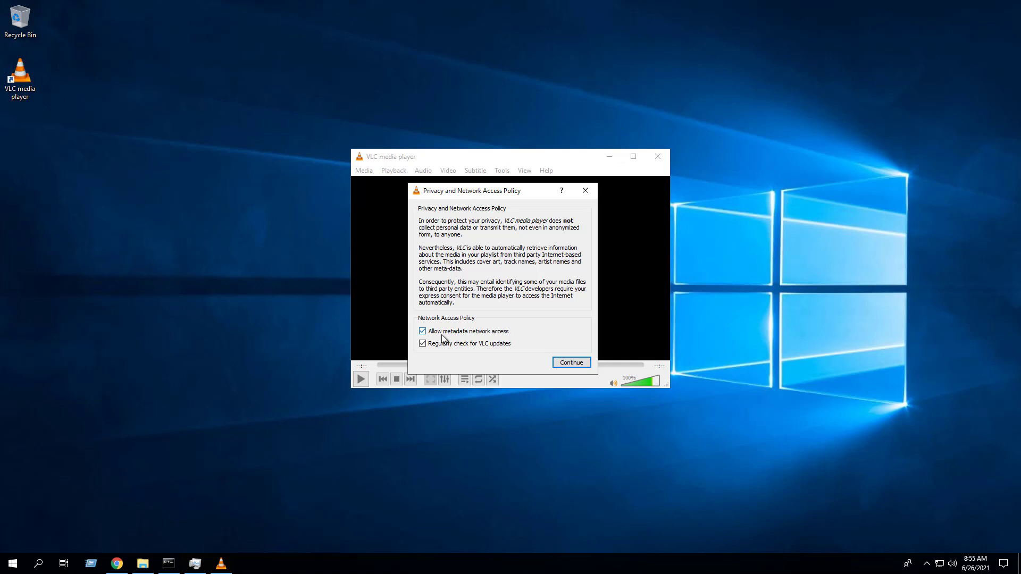
Untick metadata network access and update checks in the privacy dialog, then continue
click(421, 331)
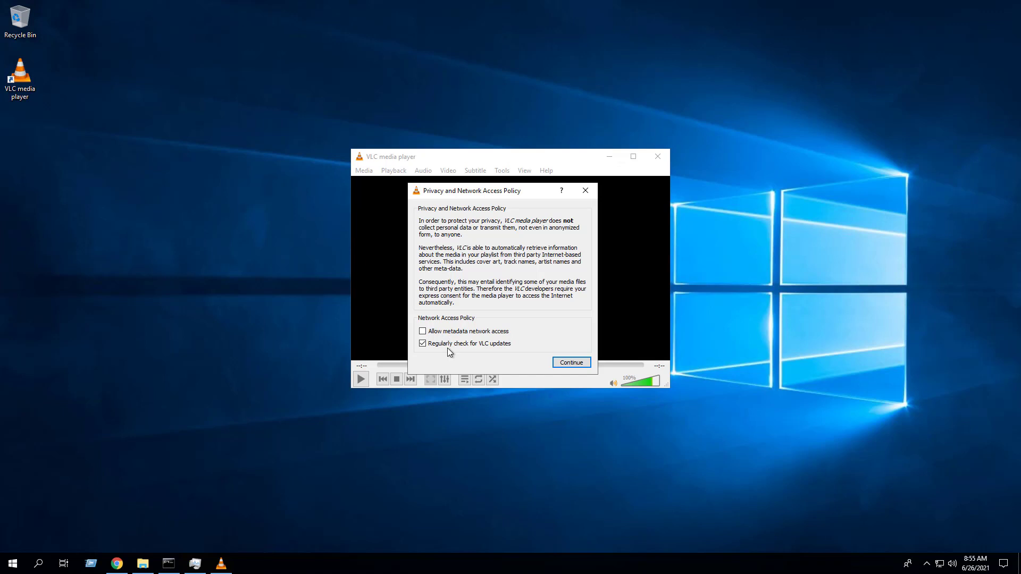
click(422, 343)
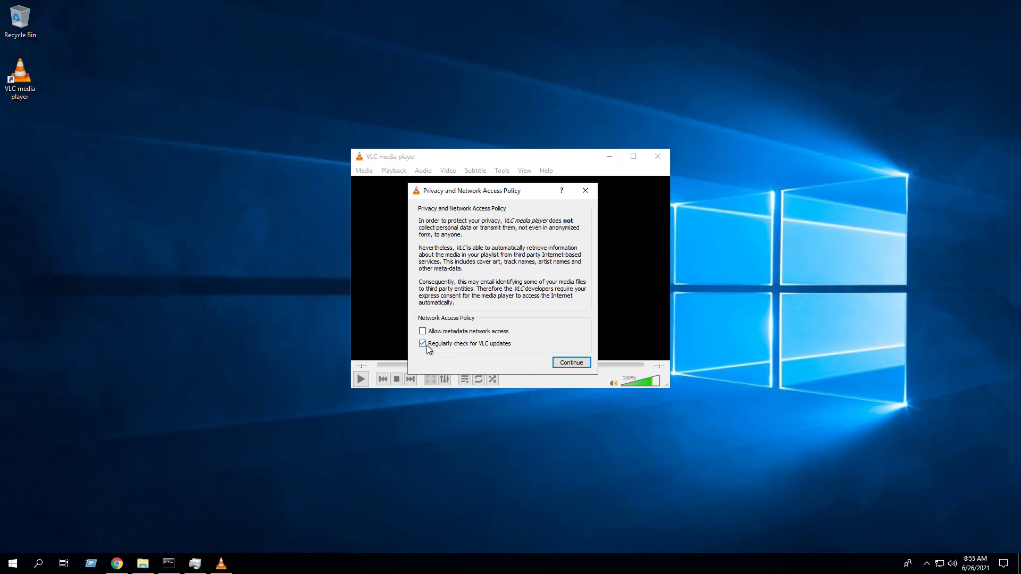
click(422, 343)
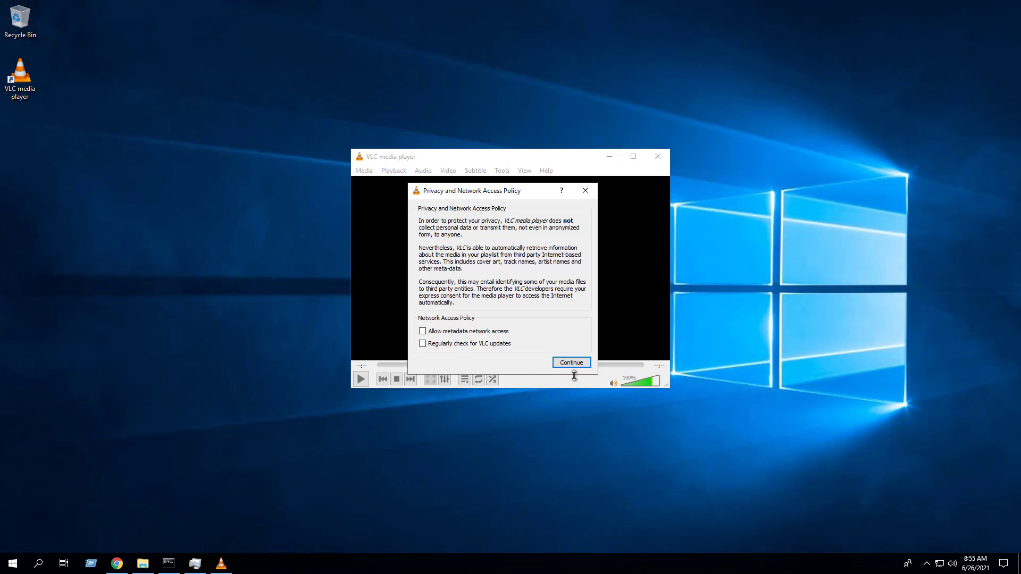
click(570, 362)
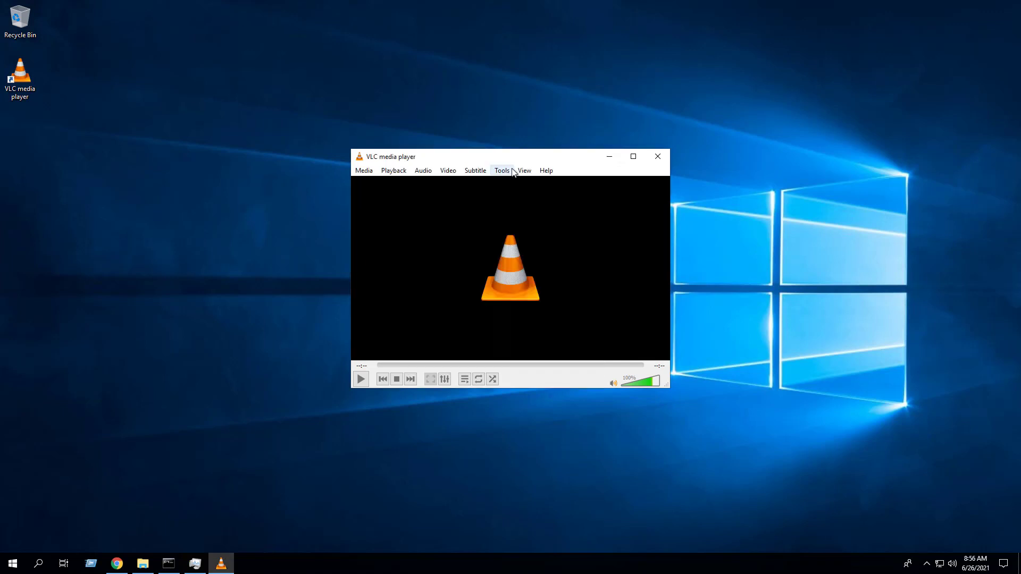
click(501, 170)
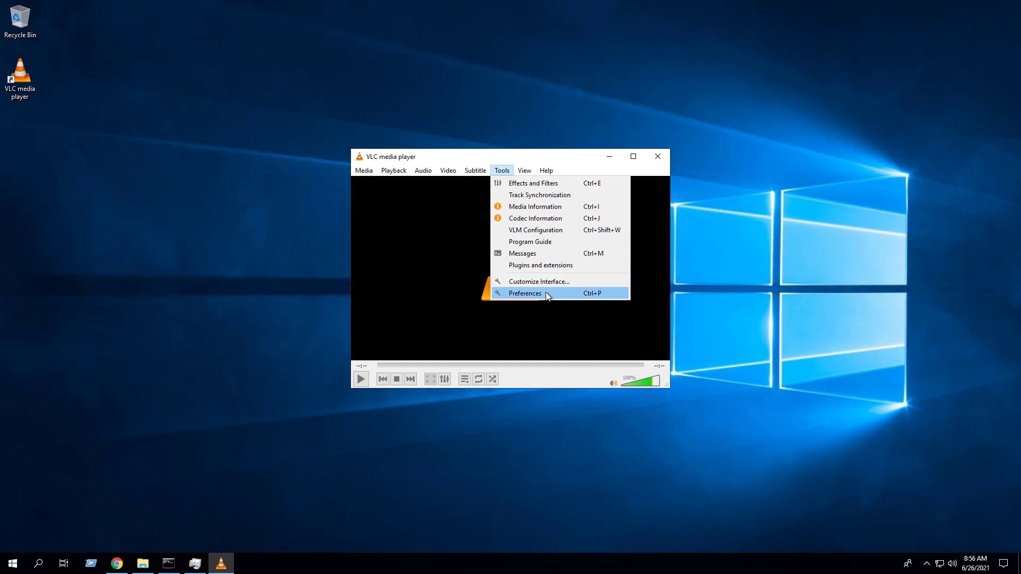
Save VLC preferences with 'Activate updates notifier' left unchecked
click(525, 292)
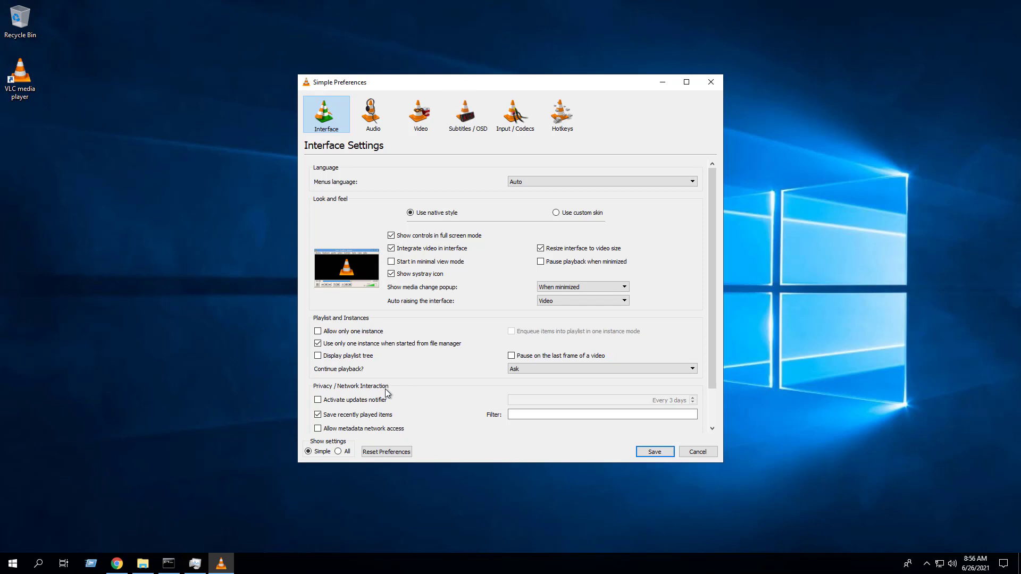
mouse_move(371, 403)
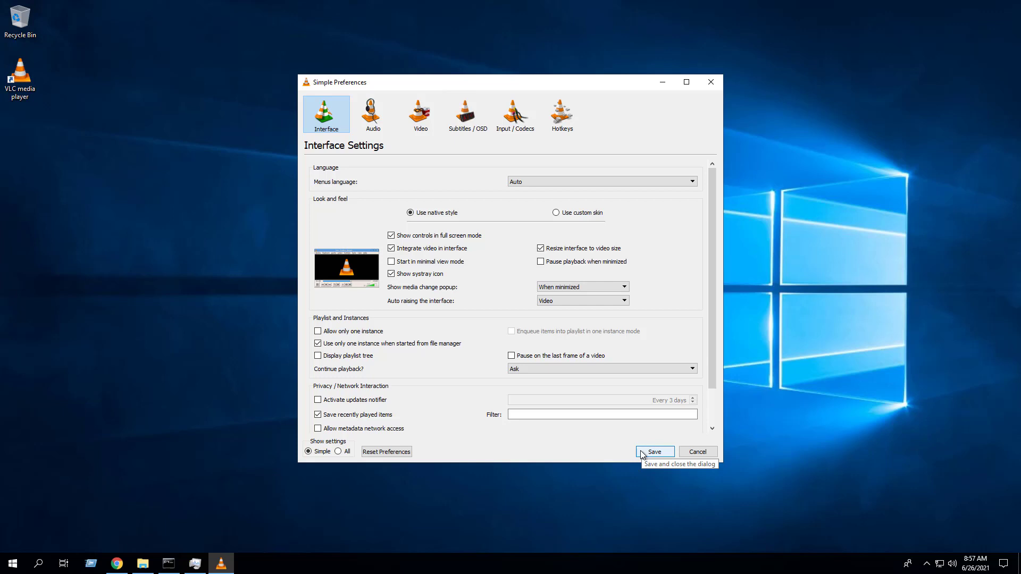
click(653, 451)
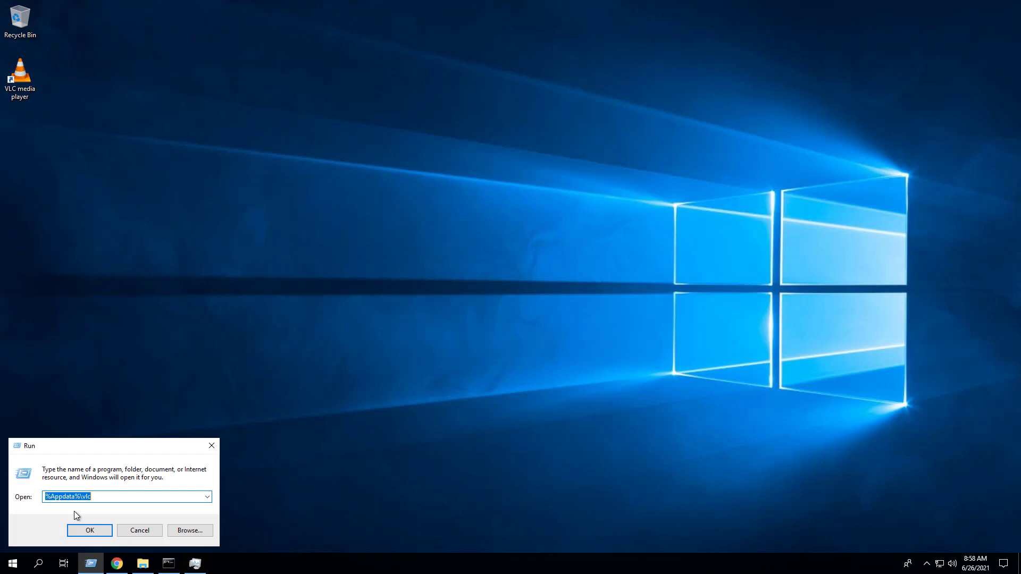
Copy vlcrc from %AppData%\vlc and paste it into C:\Downloads
click(89, 531)
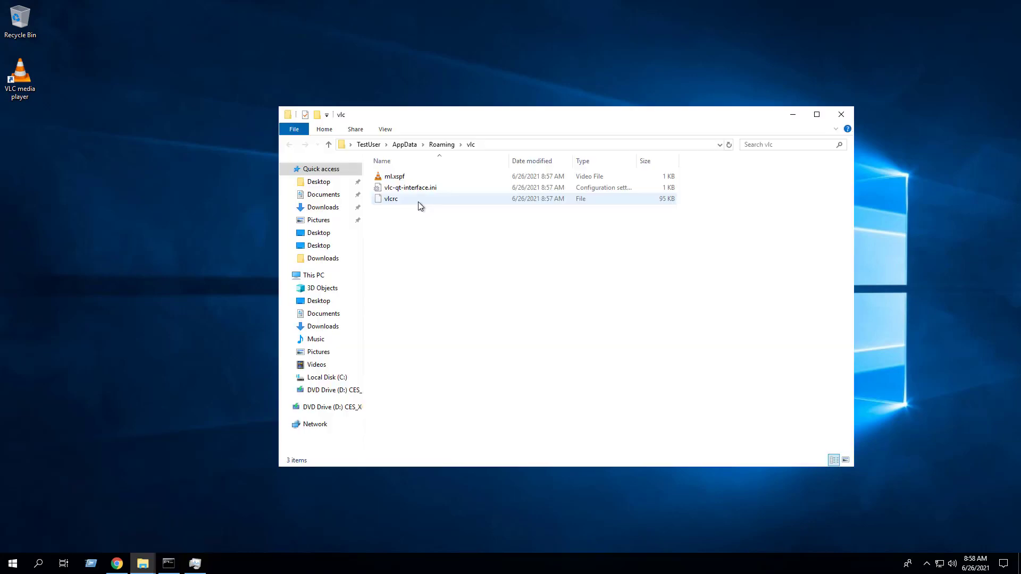
click(391, 198)
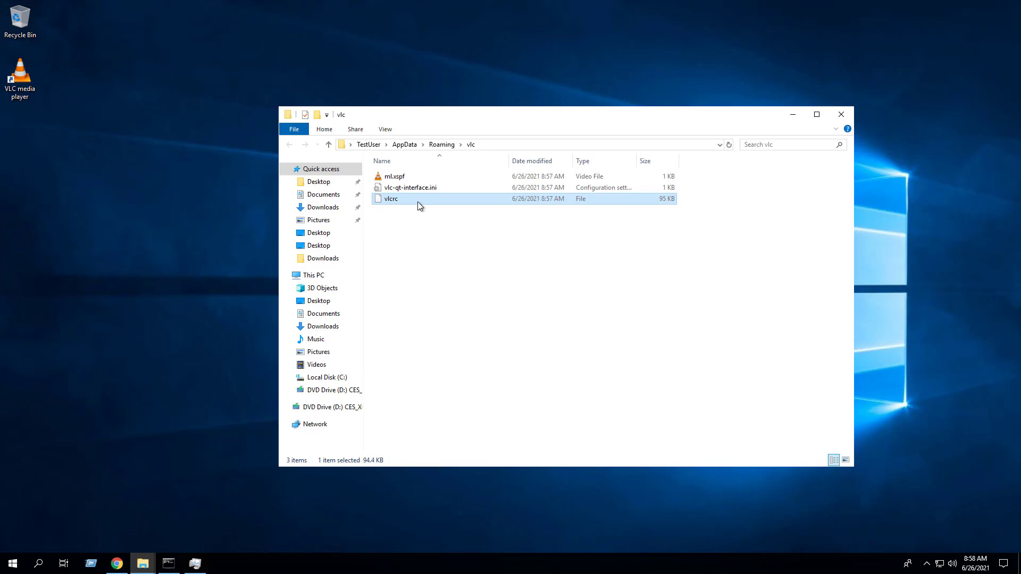
right_click(390, 199)
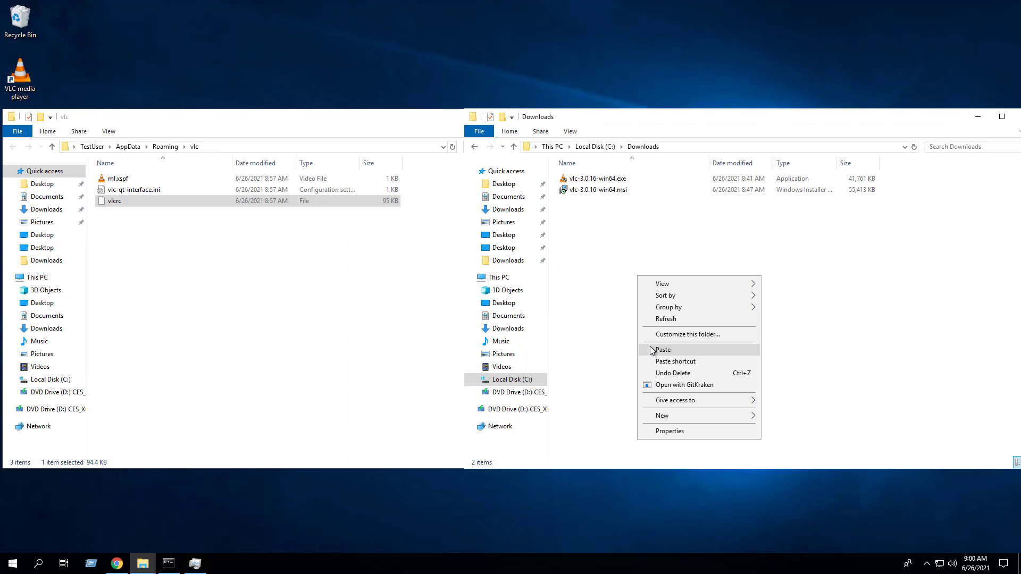
click(662, 350)
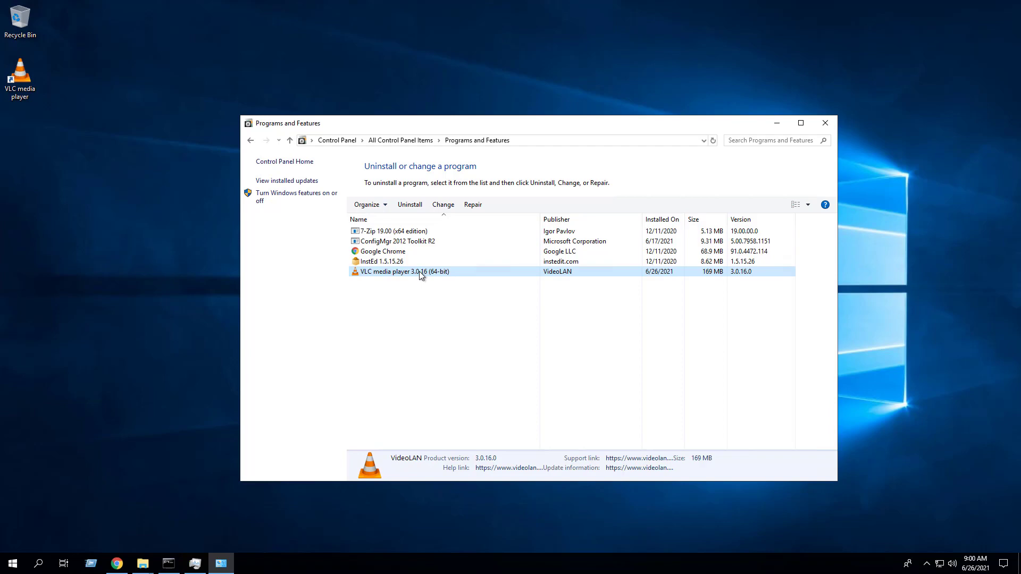
Uninstall VLC media player 3.0.16 from Programs and Features, approving the UAC prompt
click(408, 203)
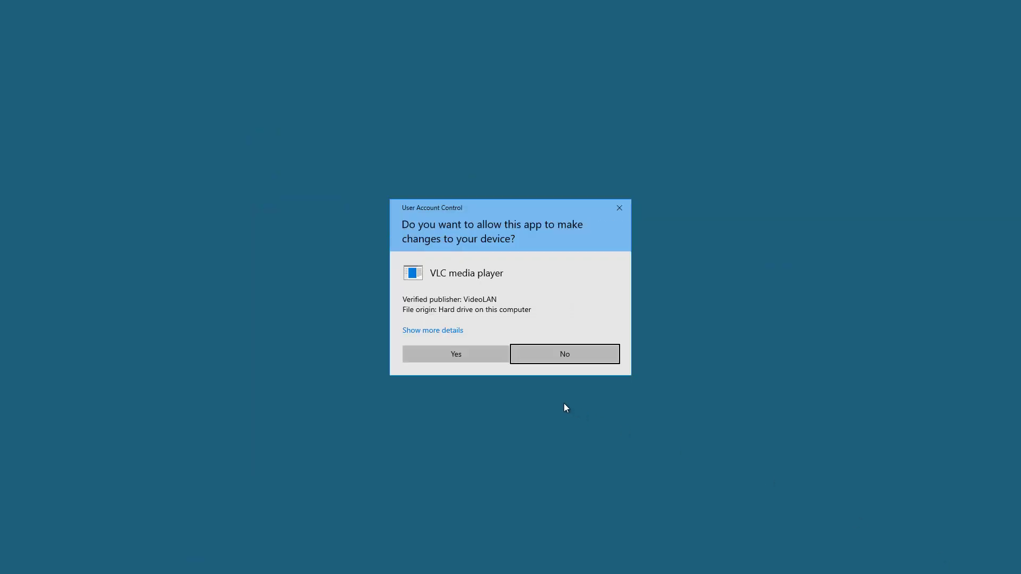
click(455, 354)
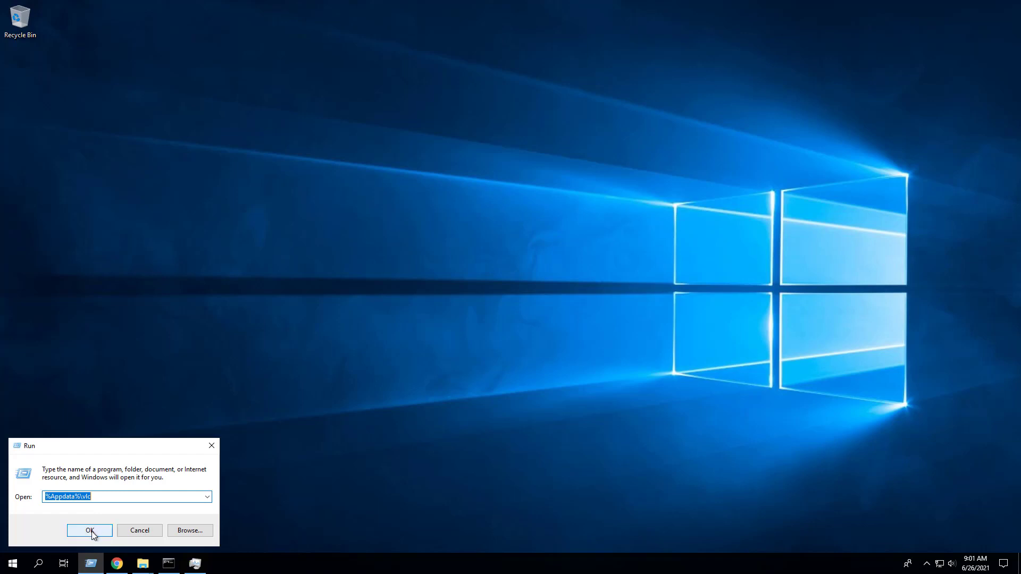
Delete the leftover vlc folder under %AppData% Roaming
click(89, 530)
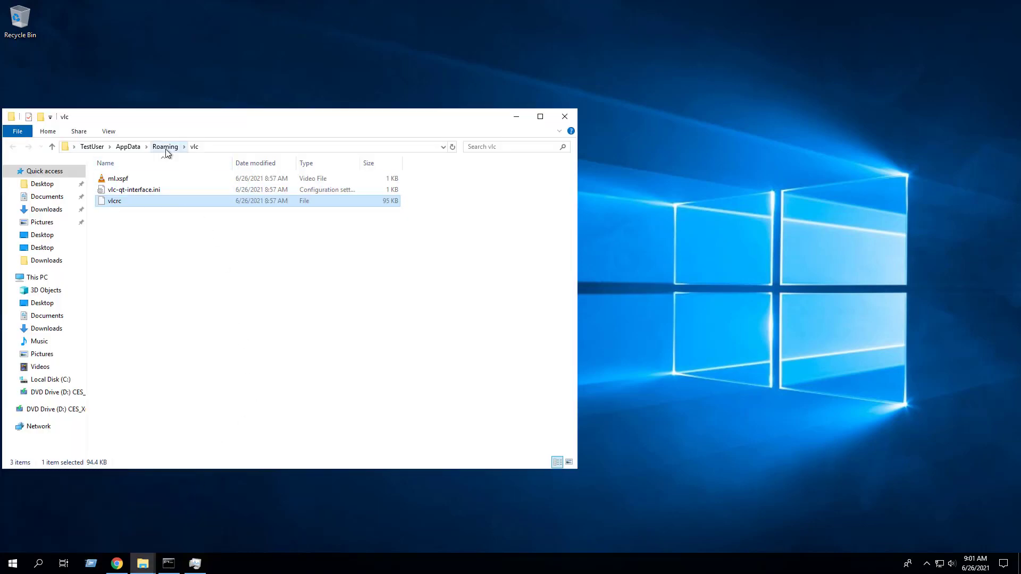
right_click(112, 189)
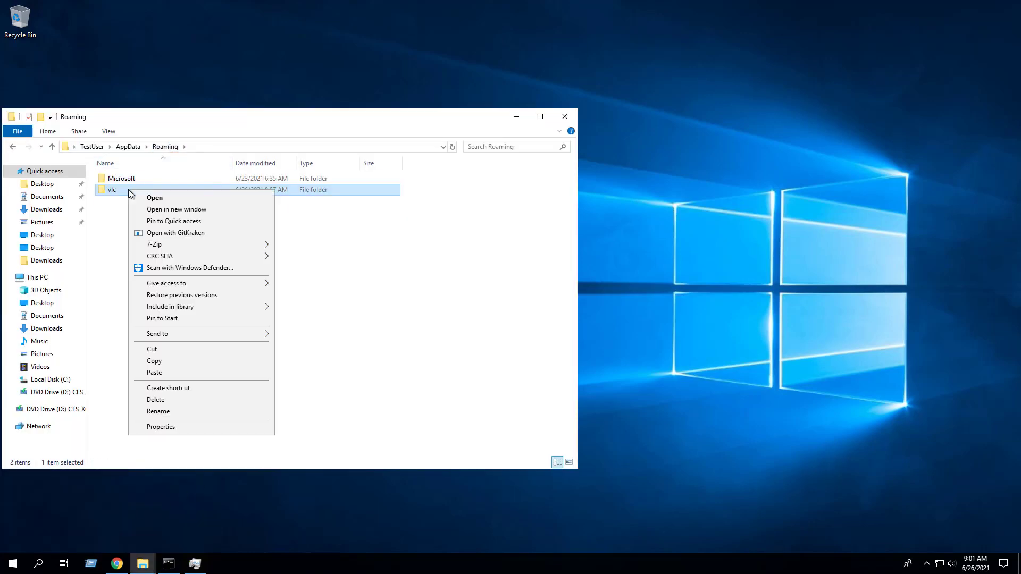
click(155, 399)
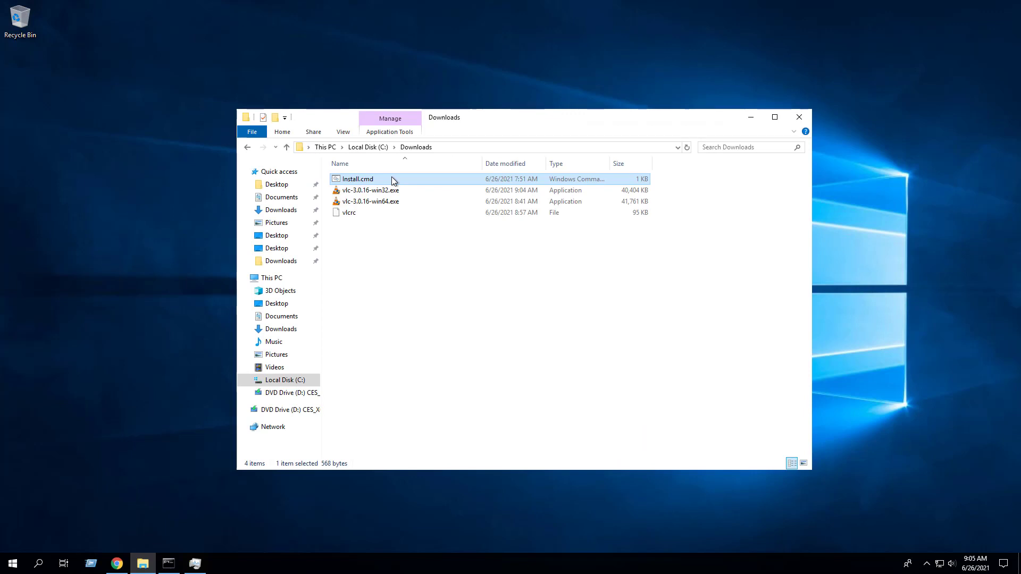
Open the Install.cmd script from C:\Downloads in Notepad to review it
double_click(357, 179)
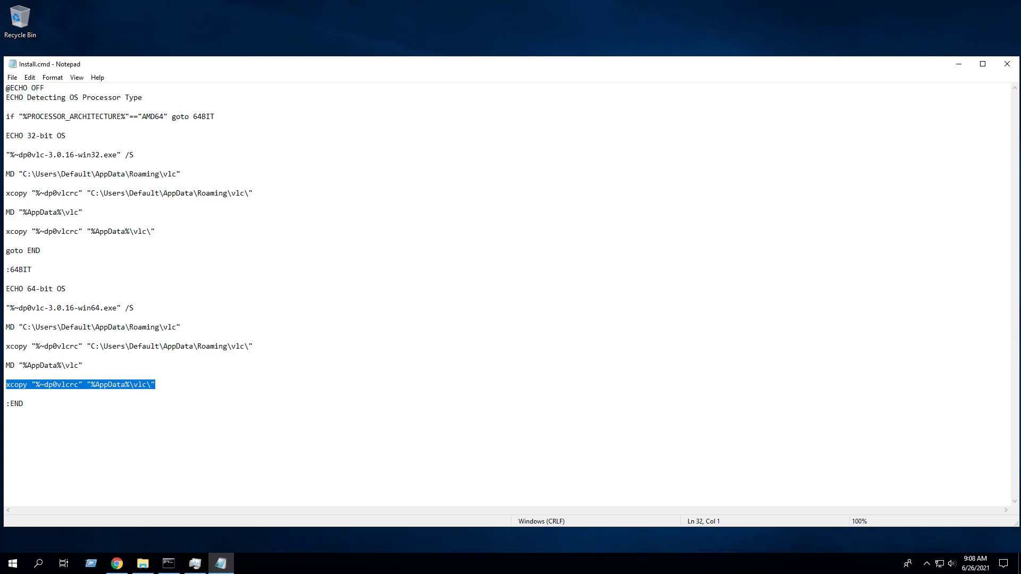
Run Install.cmd from C:\Downloads in an administrator Command Prompt
text(cmd)
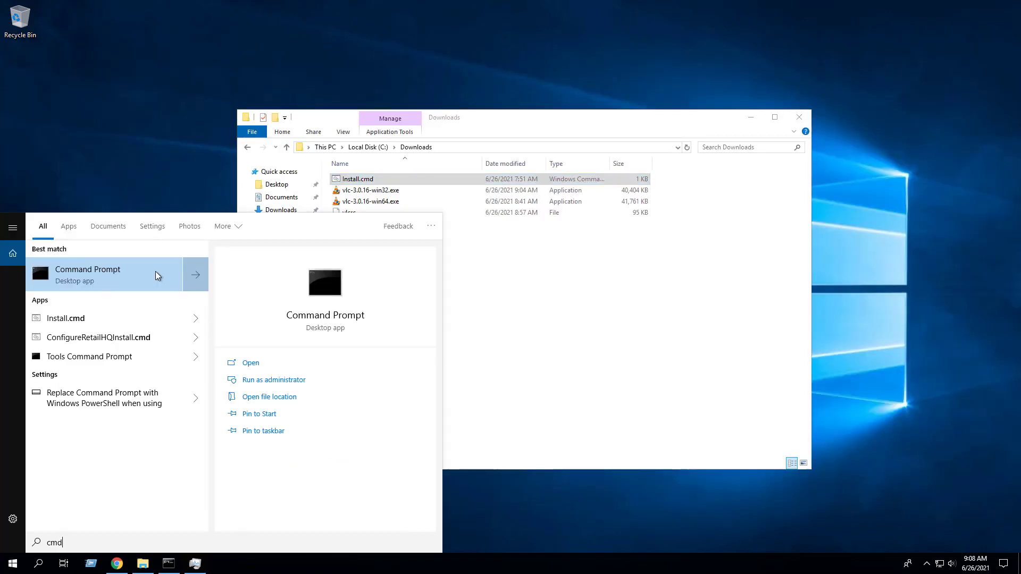
right_click(104, 274)
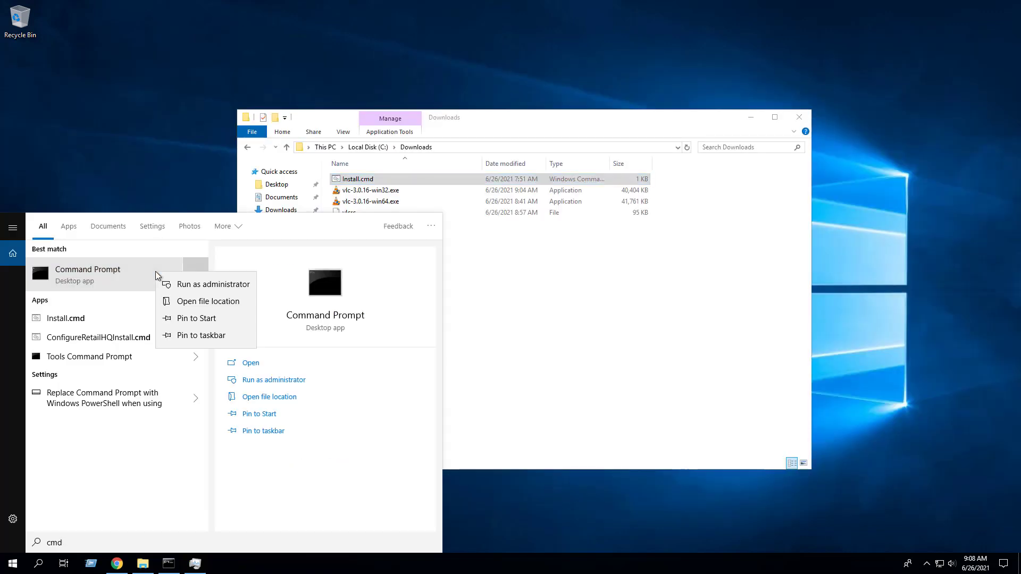
click(214, 283)
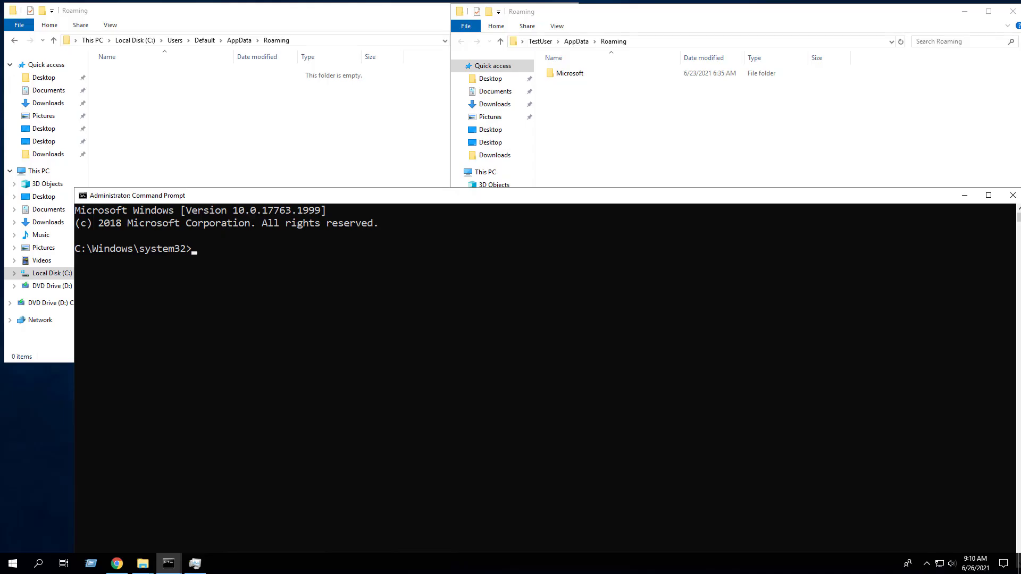
text(cd C:\Downloads)
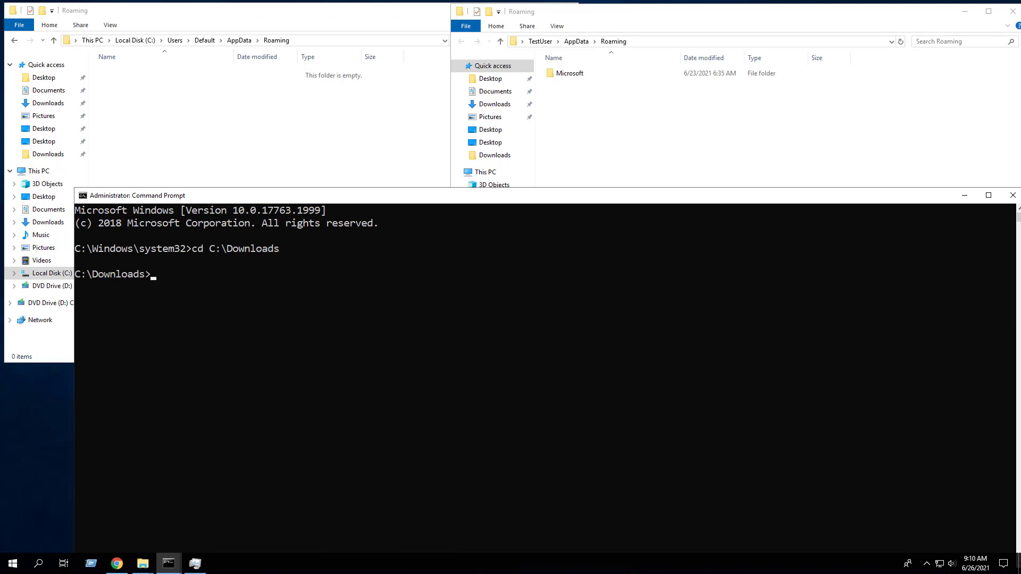
text(Install.cmd)
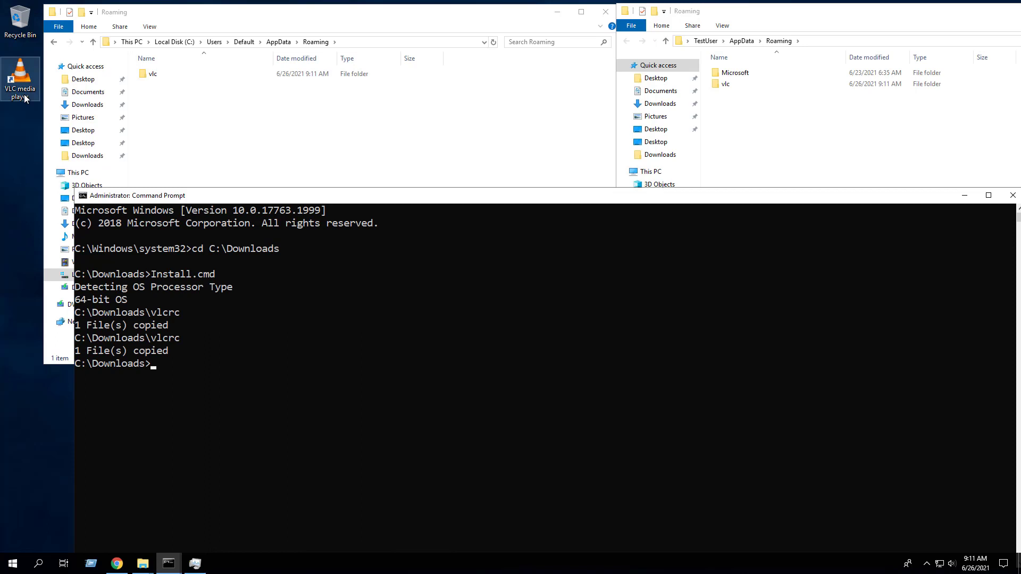
click(11, 563)
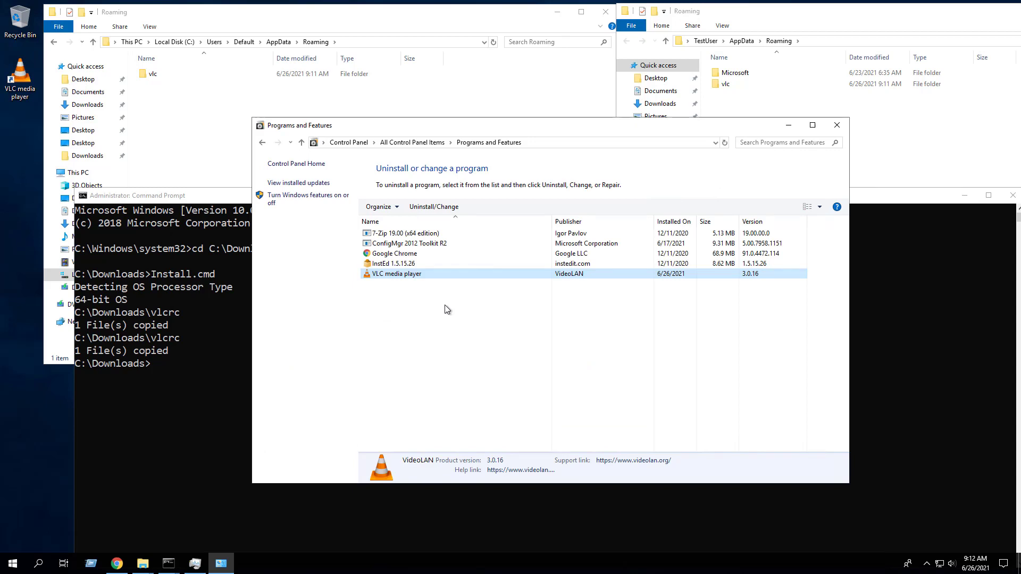
Confirm vlcrc exists in the vlc folders of the Default and TestUser Roaming profiles
click(168, 563)
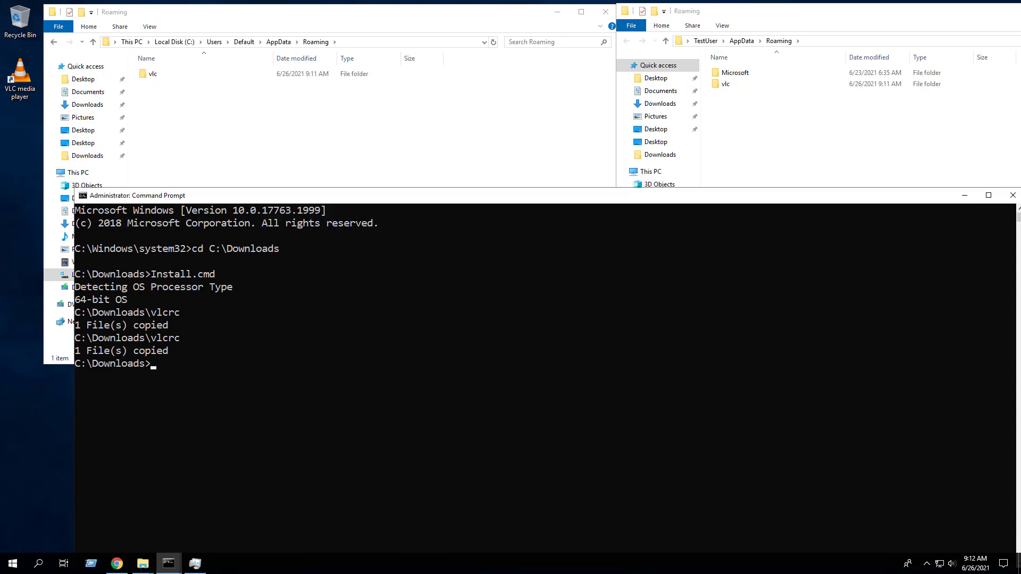
click(153, 74)
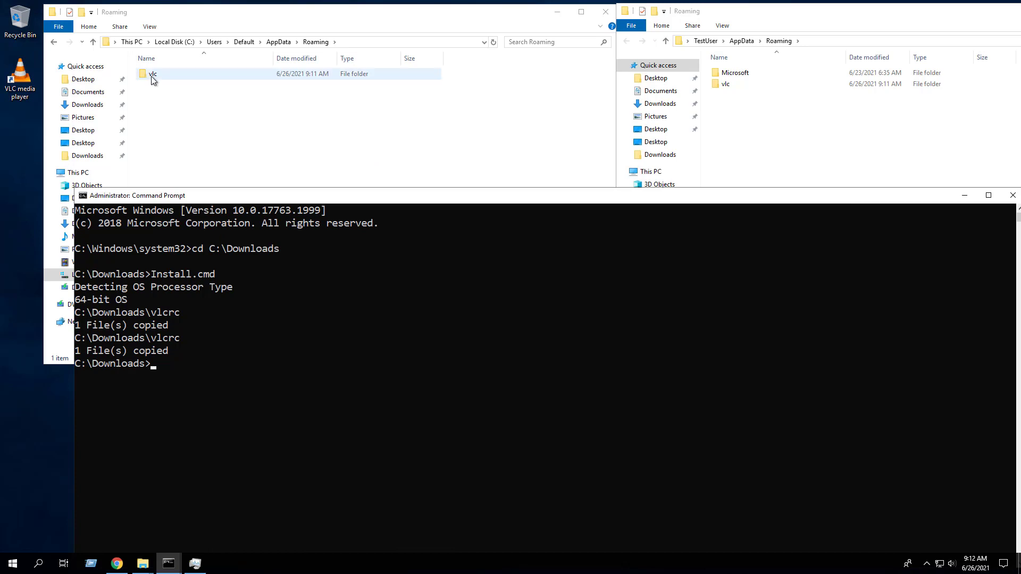
double_click(153, 73)
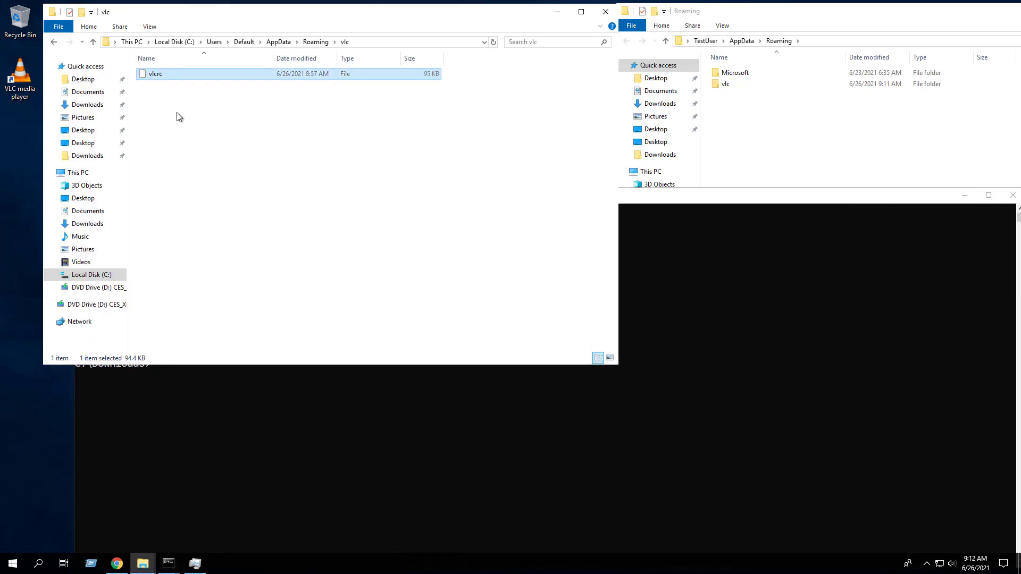
double_click(724, 83)
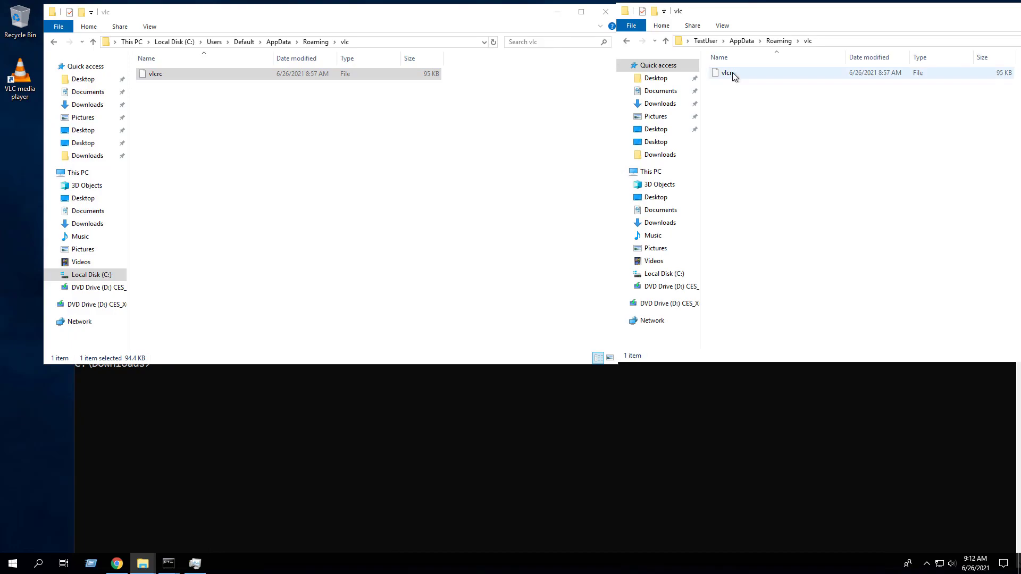
click(11, 564)
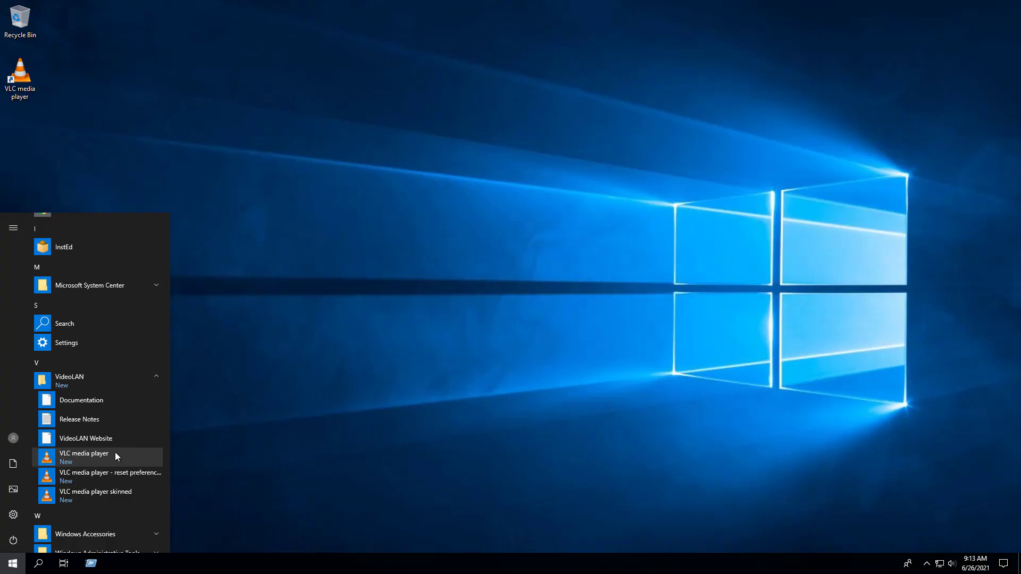
Launch VLC from the Start menu and check Preferences show the updates notifier disabled
click(84, 456)
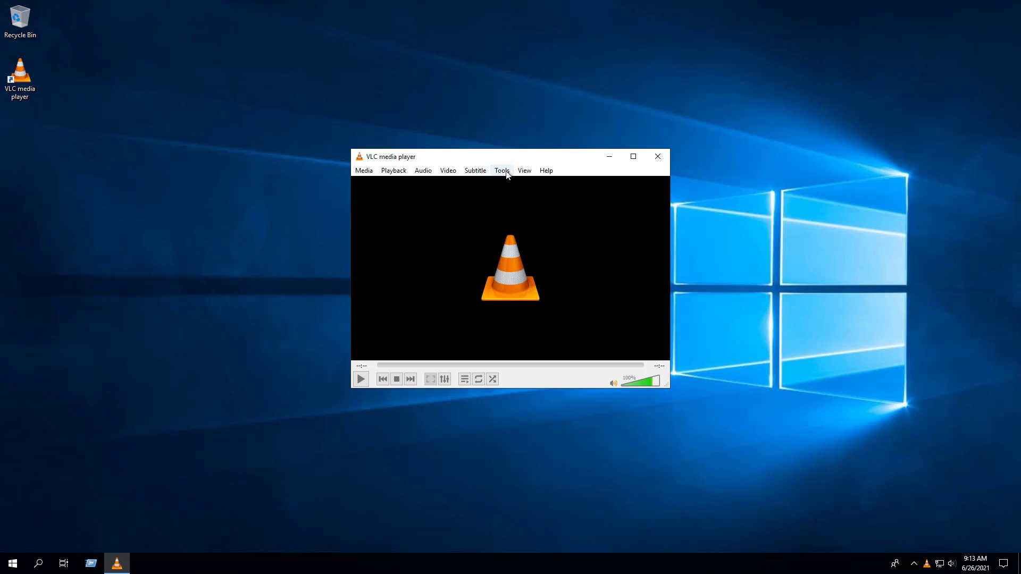
click(501, 170)
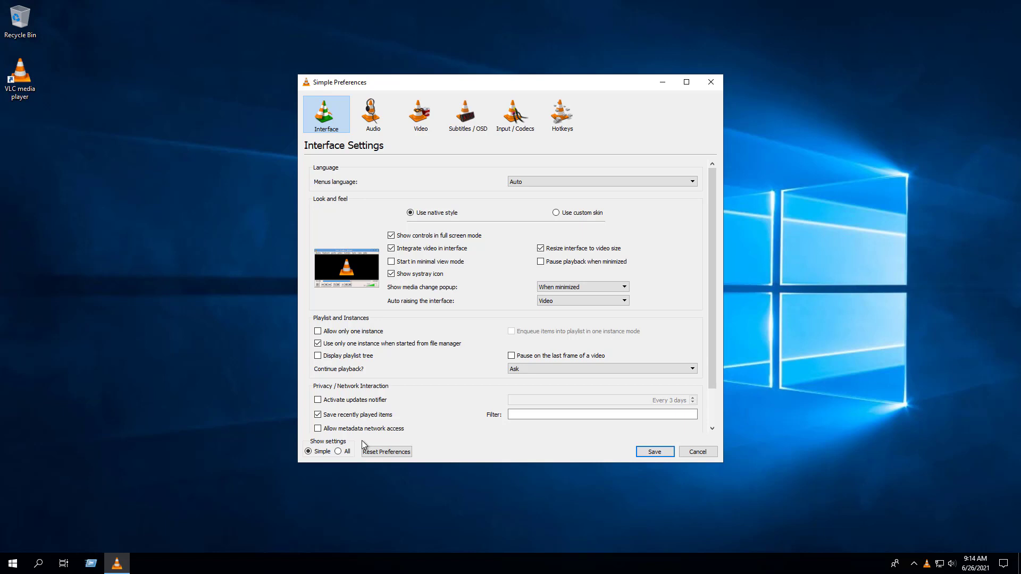
click(654, 451)
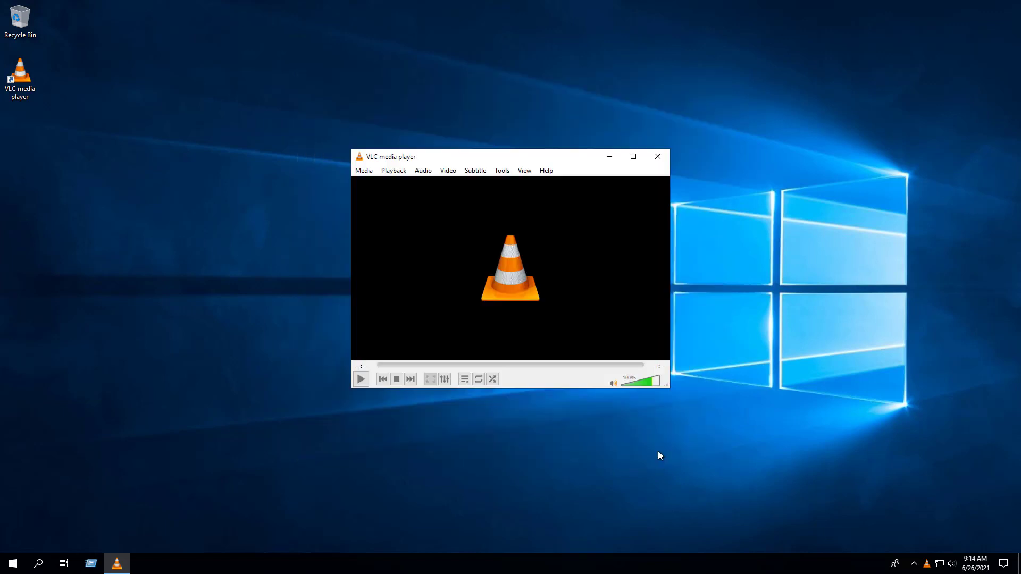